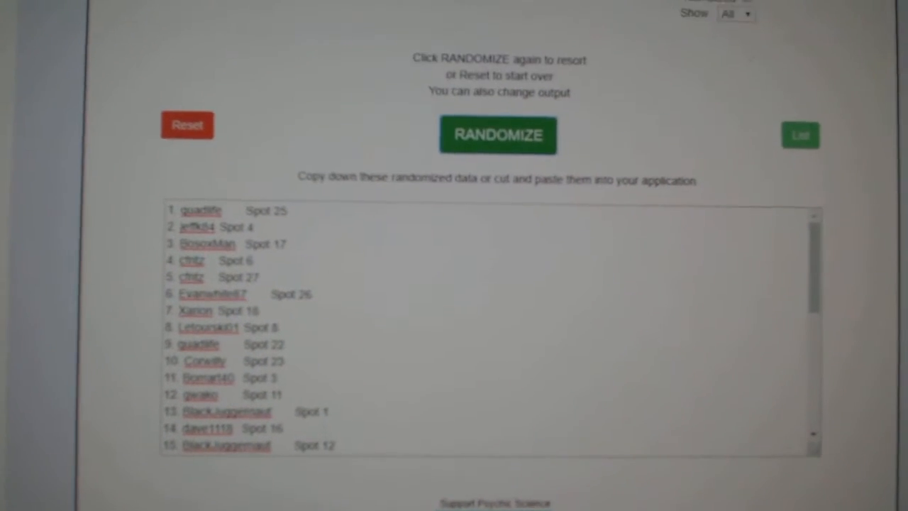
Step: Randomize the 30 participant names so each is paired with a spot number
left_click(497, 134)
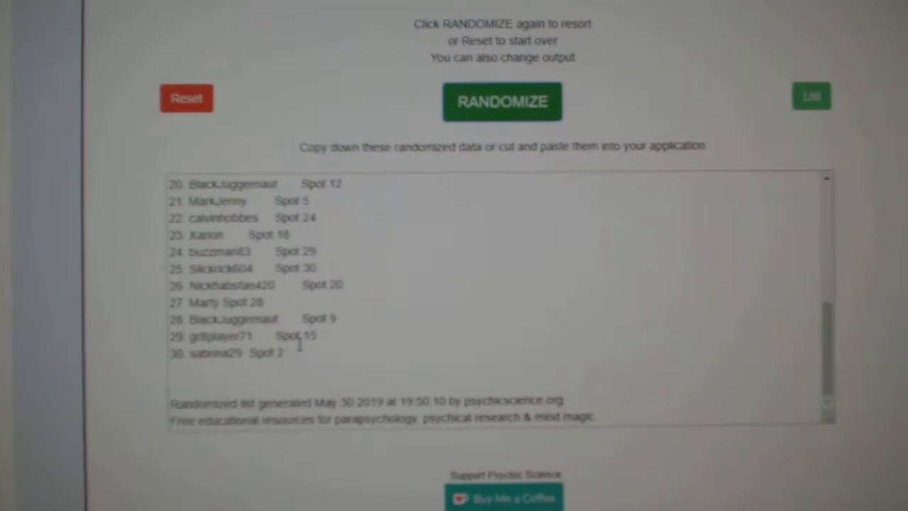
left_click(503, 102)
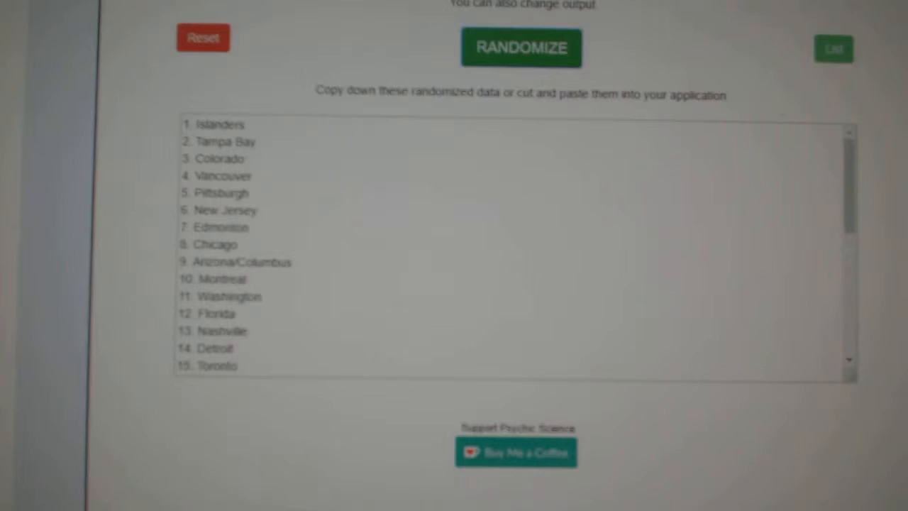
Step: Reshuffle the 30 hockey teams into a new order and select the output for copying
left_click(521, 46)
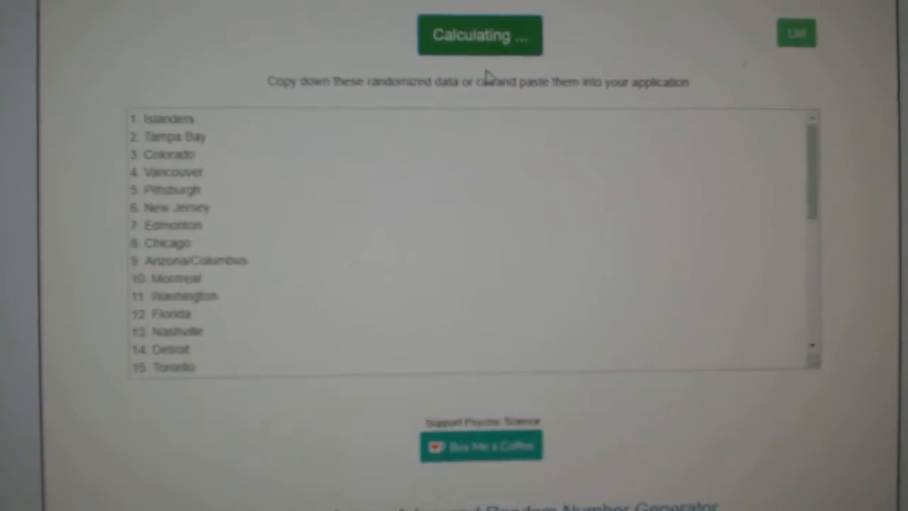
left_click(480, 34)
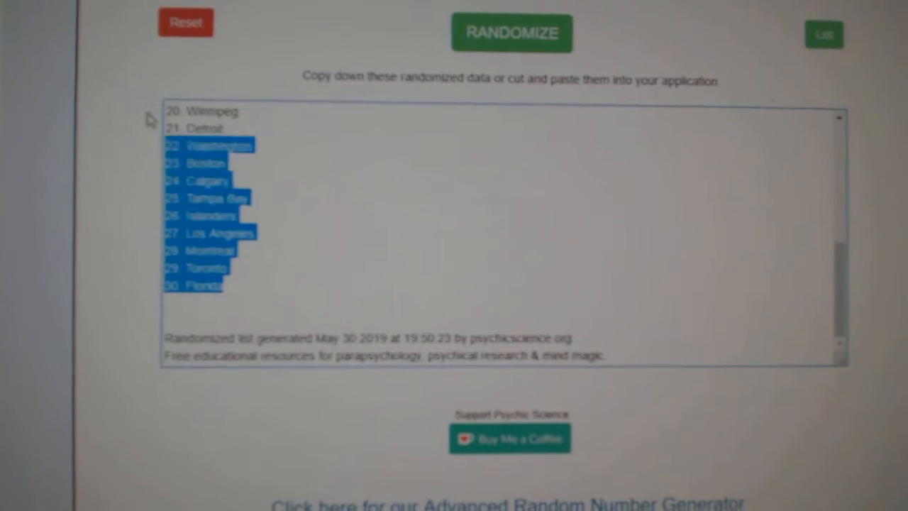
left_click(510, 33)
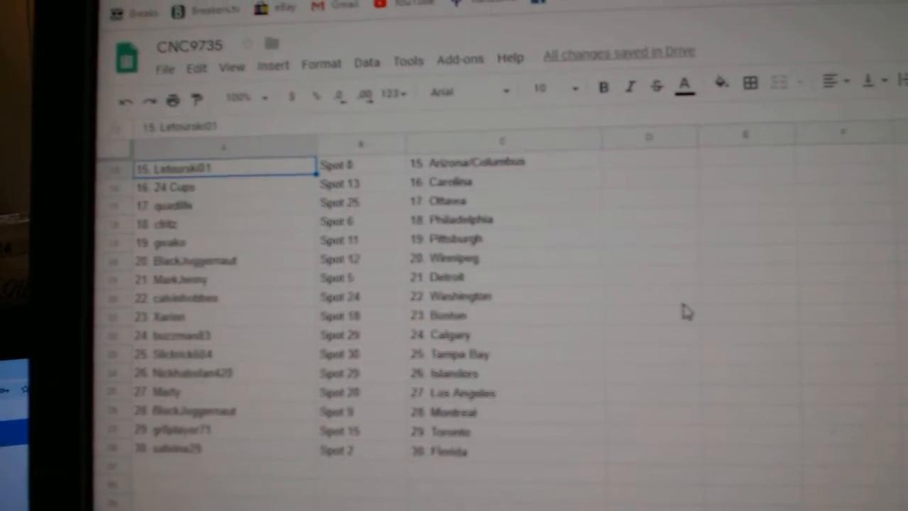
Step: Scroll the CNC9735 sheet to check names, spots and teams line up through row 30
scroll("down", 3)
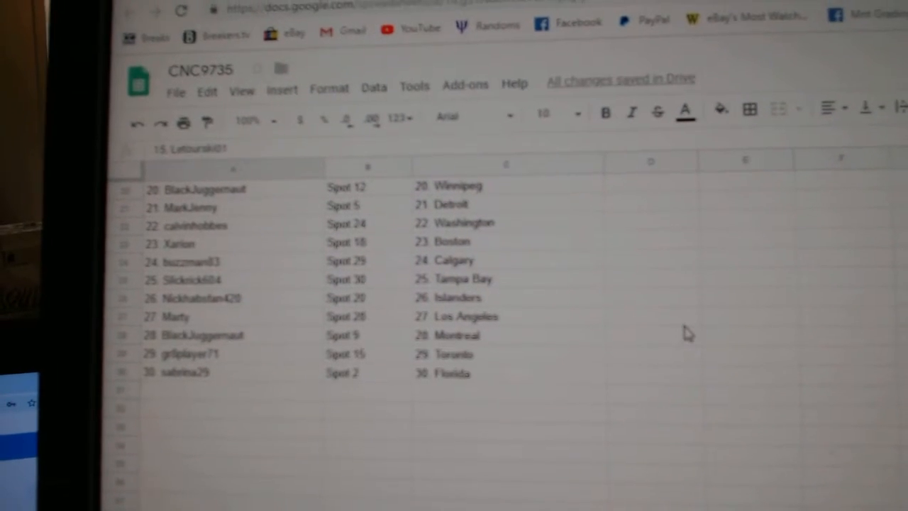